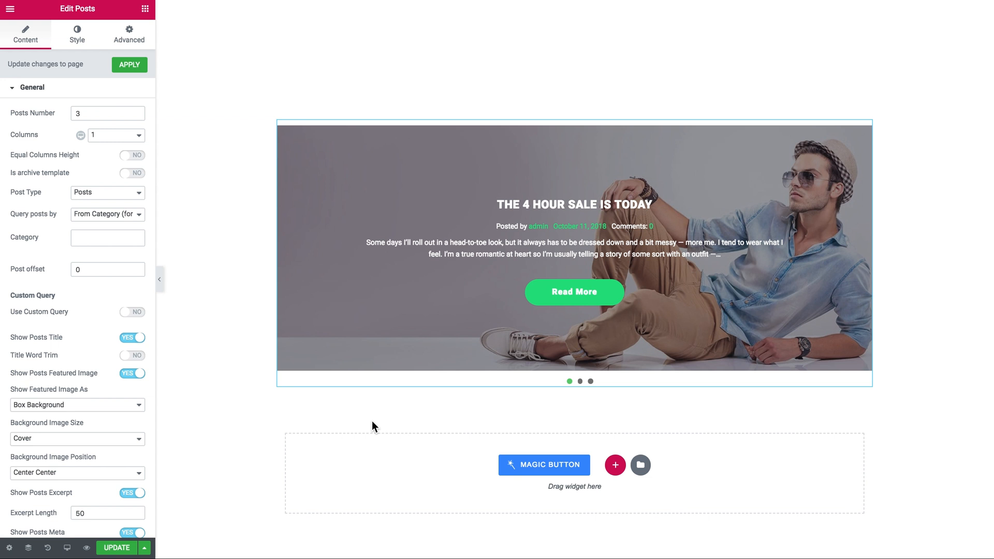
- Show the Elements panel listing the widgets available for the page
left_click(578, 381)
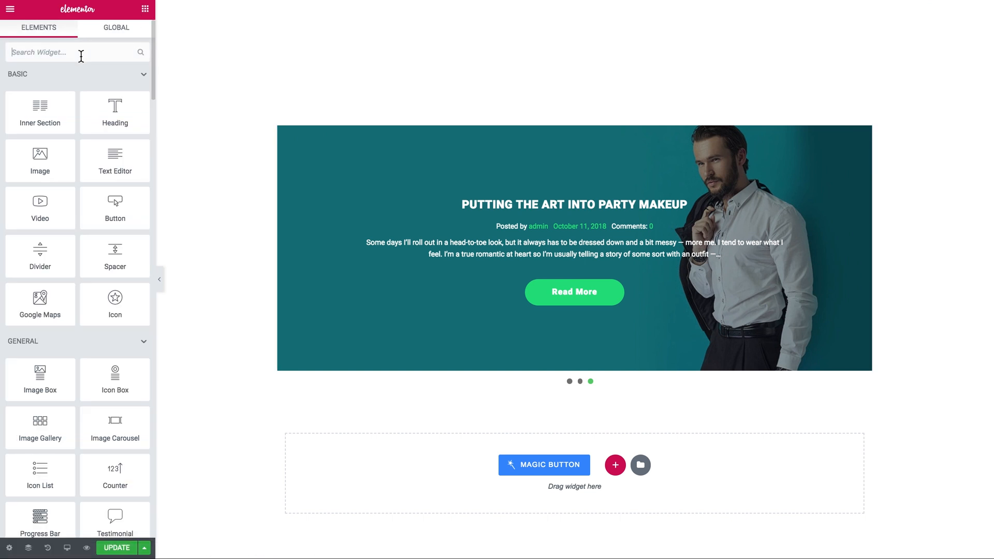
- Find the JetElements Posts widget by searching 'posts' and place it on the section
type("posts")
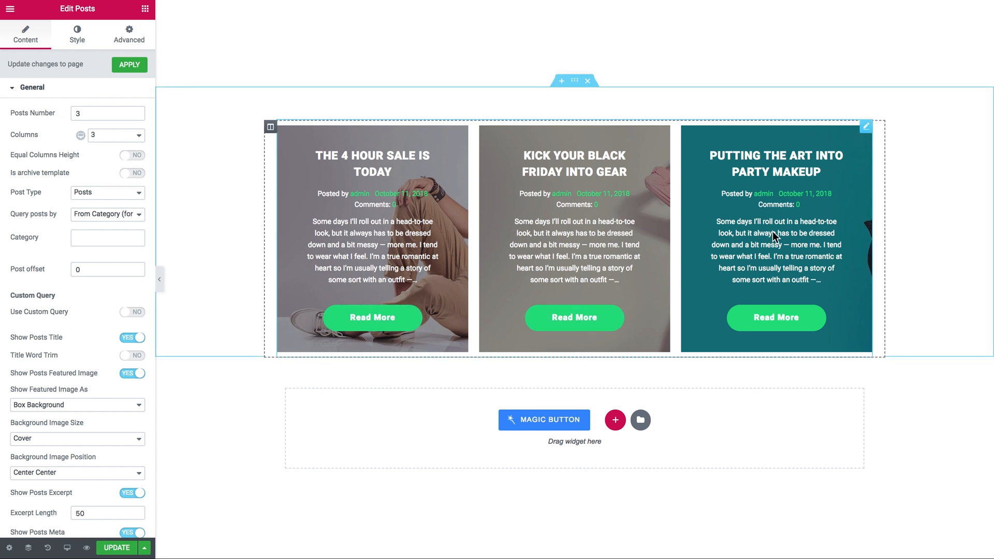
mouse_move(412, 280)
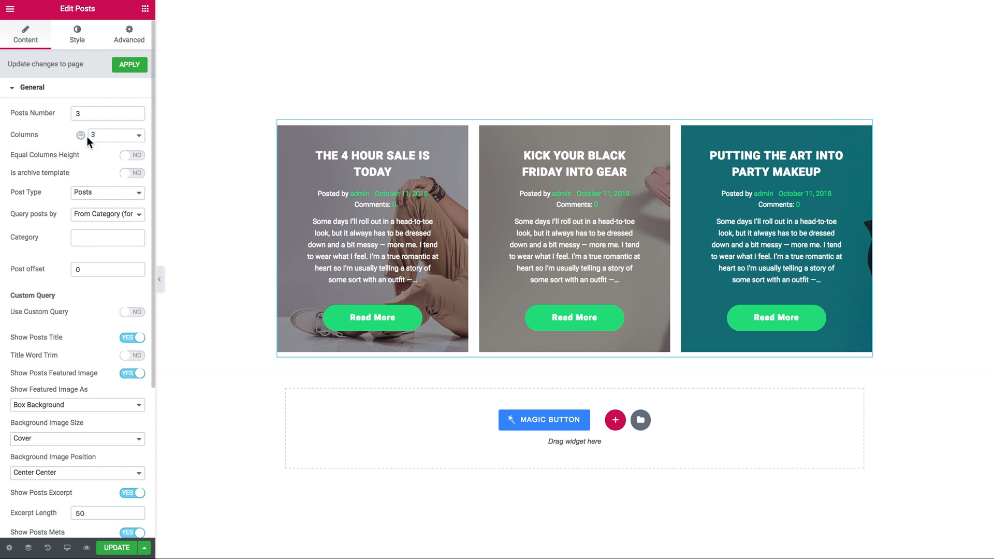
- Set the Posts widget Columns option to 1 so each post spans a full row
left_click(114, 135)
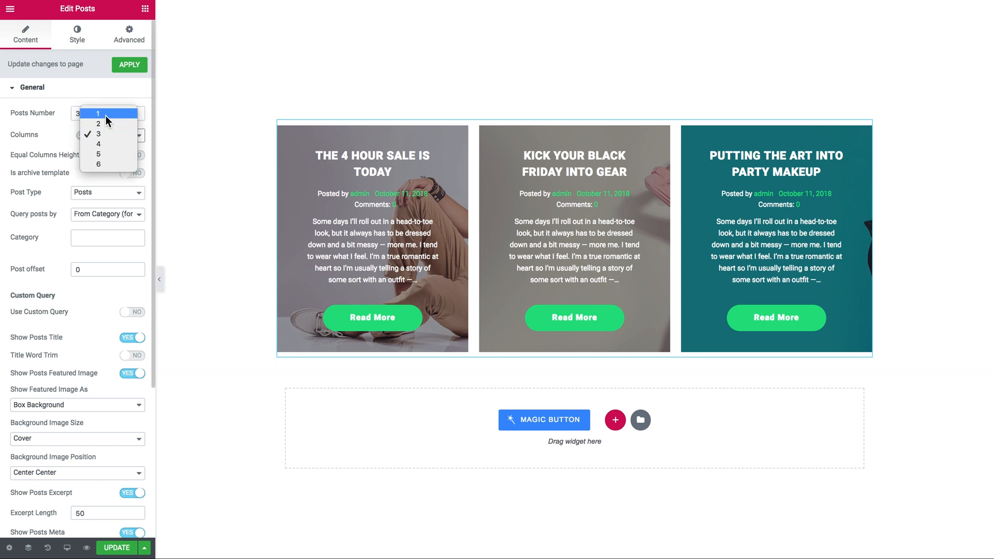
left_click(99, 114)
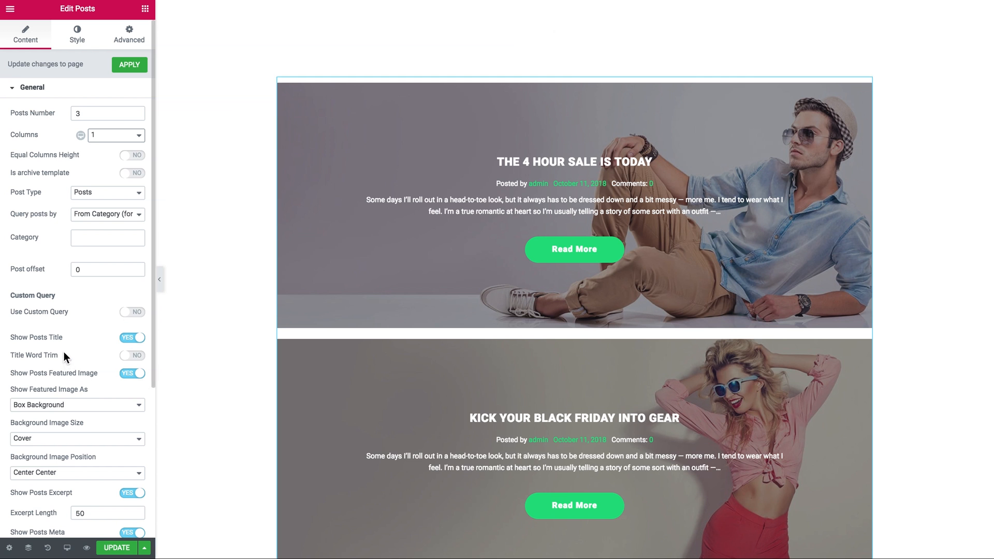
mouse_move(37, 396)
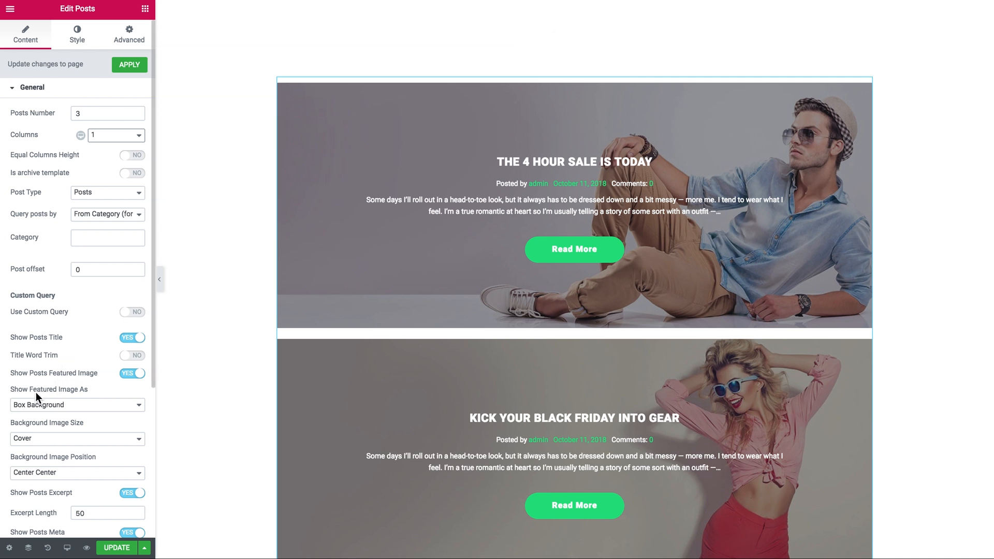
scroll("down", 3)
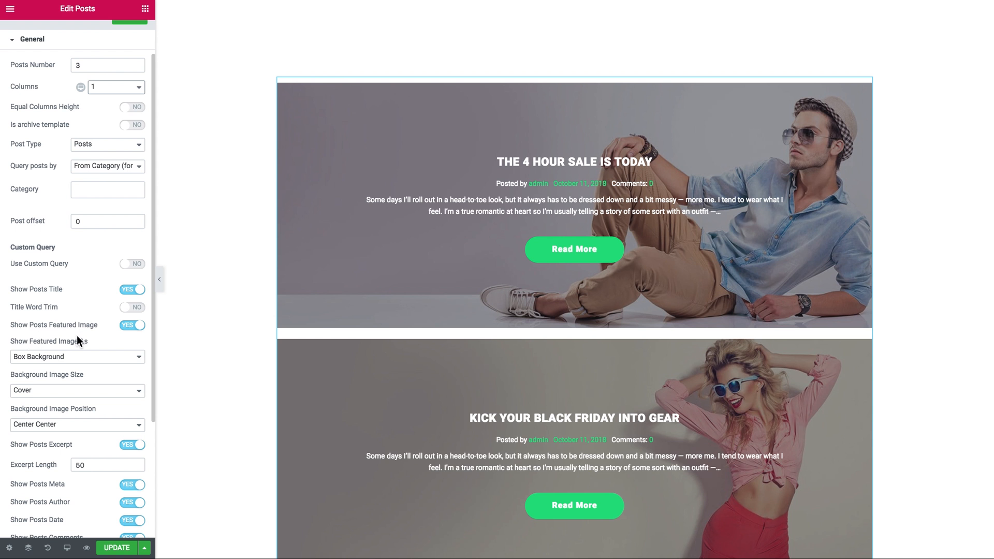
mouse_move(32, 361)
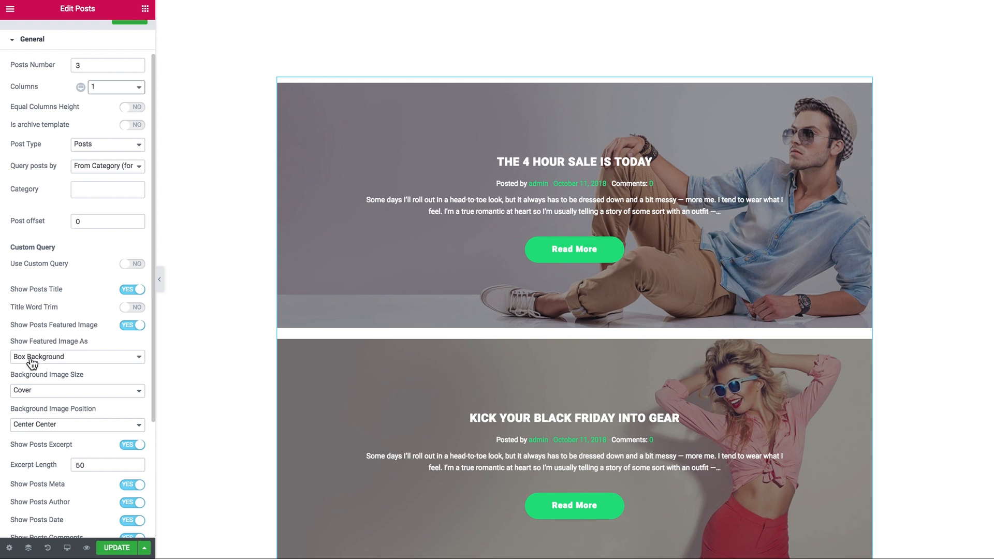
left_click(76, 356)
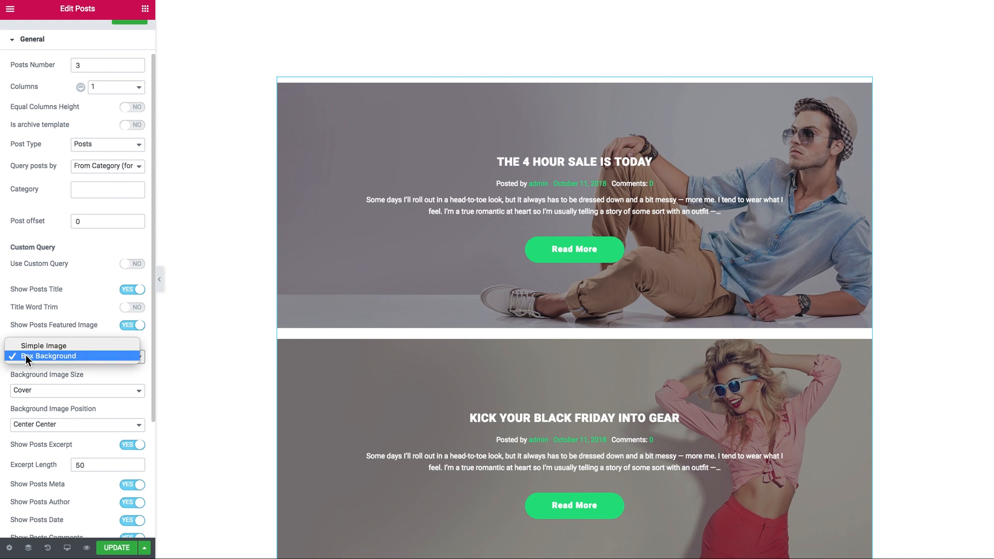
left_click(45, 356)
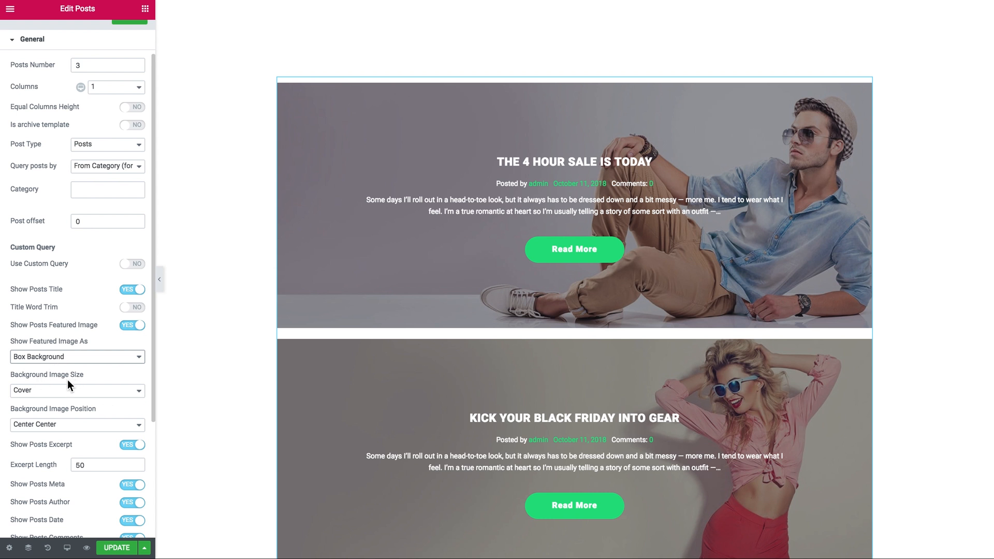
mouse_move(30, 431)
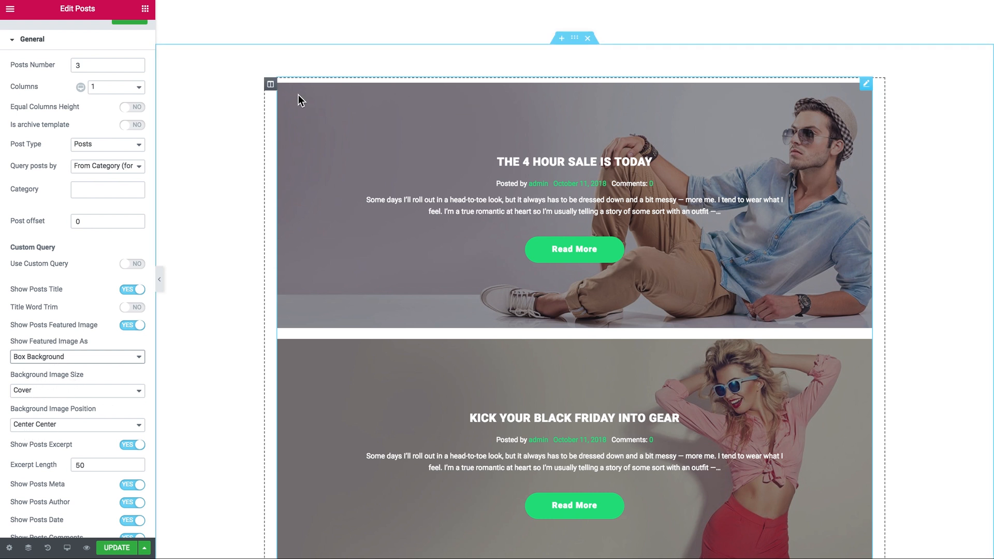
mouse_move(400, 266)
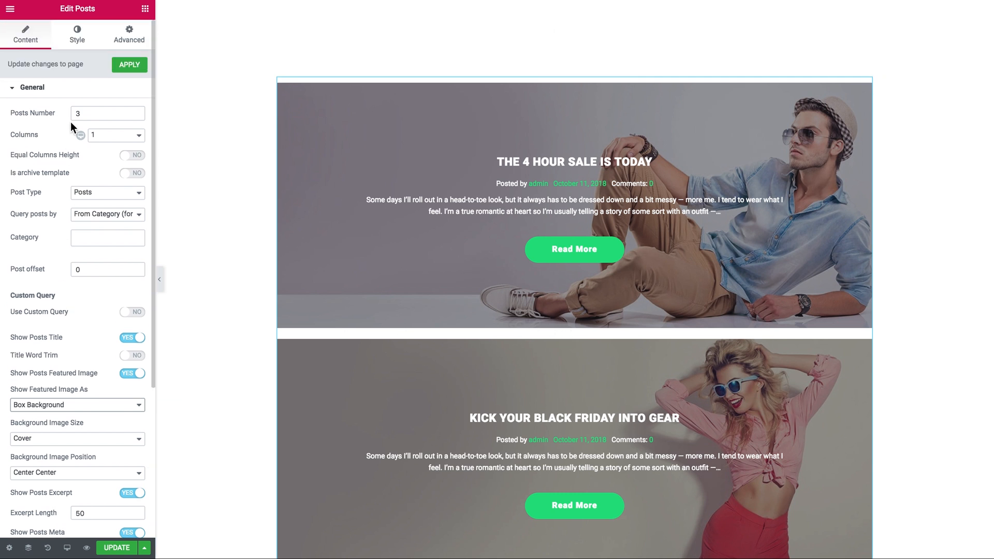
- Enable Carousel in the Posts widget so the posts slide one at a time
left_click(31, 87)
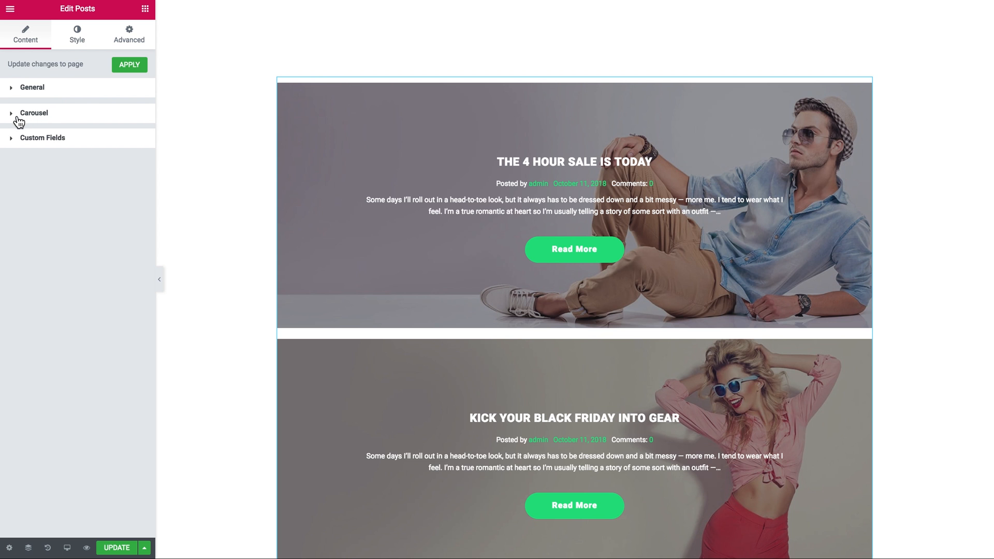
left_click(33, 113)
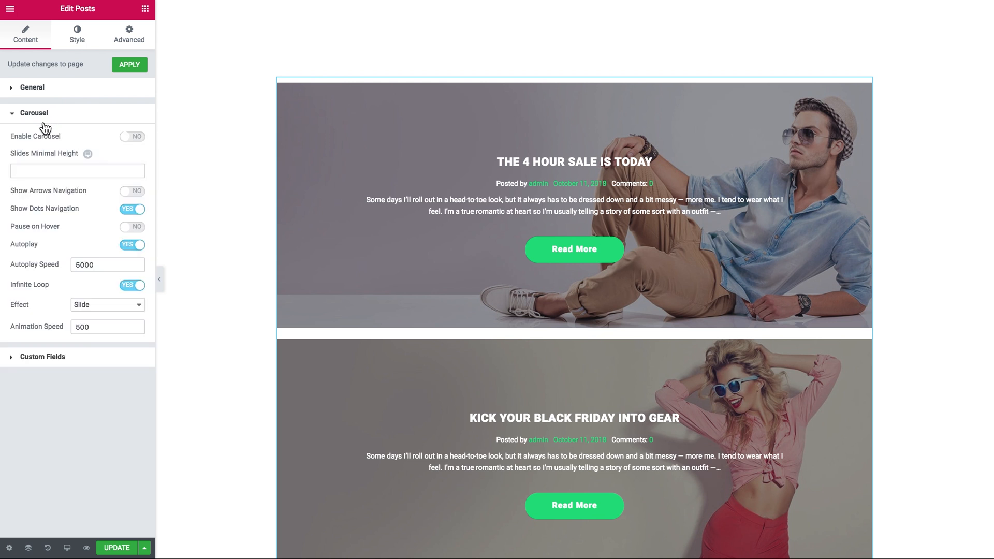
mouse_move(50, 142)
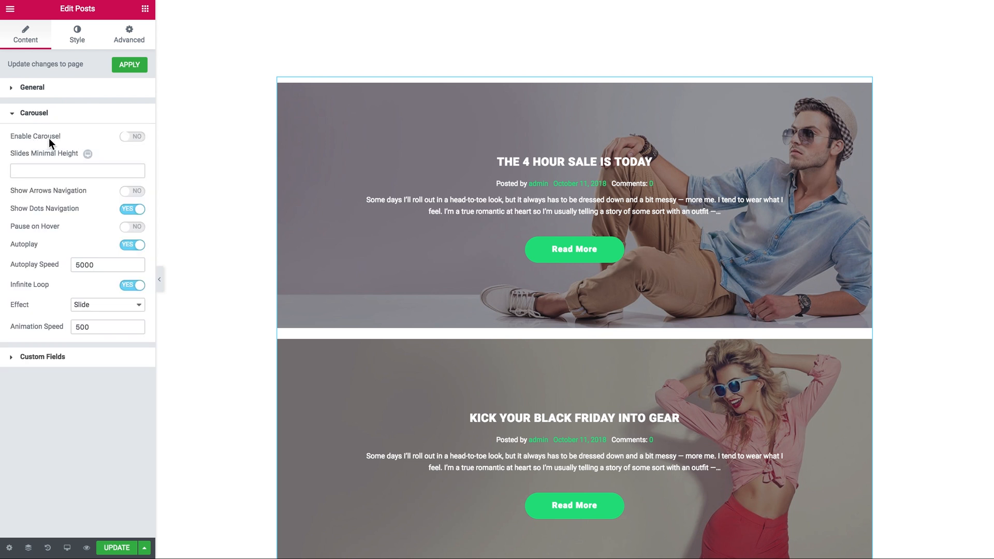
left_click(131, 137)
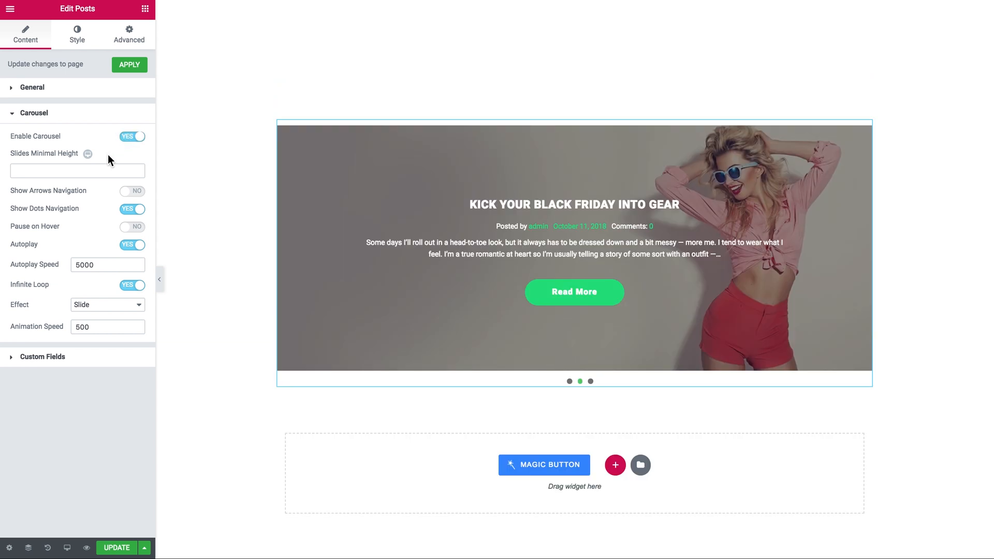
mouse_move(18, 200)
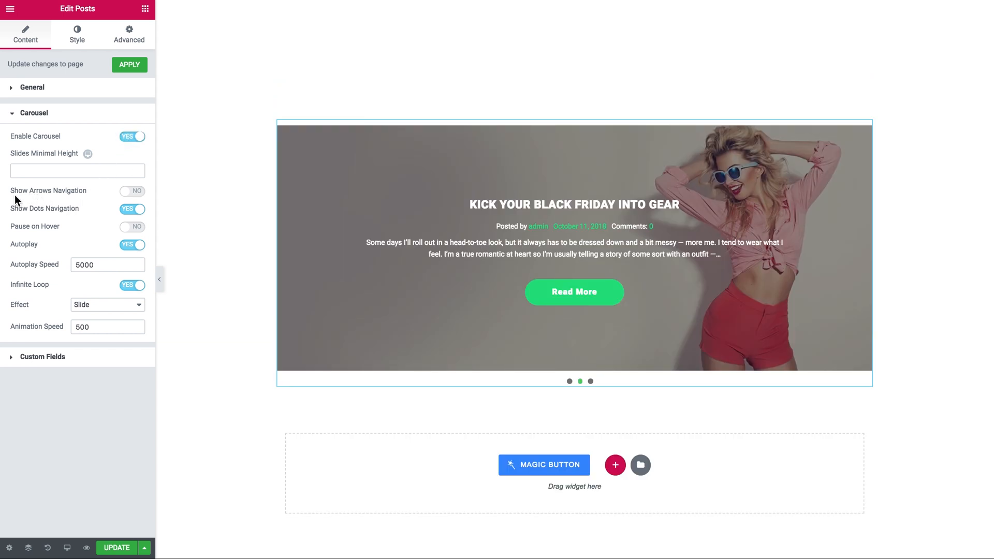
- Switch Show Arrows Navigation to YES on the posts carousel
left_click(131, 191)
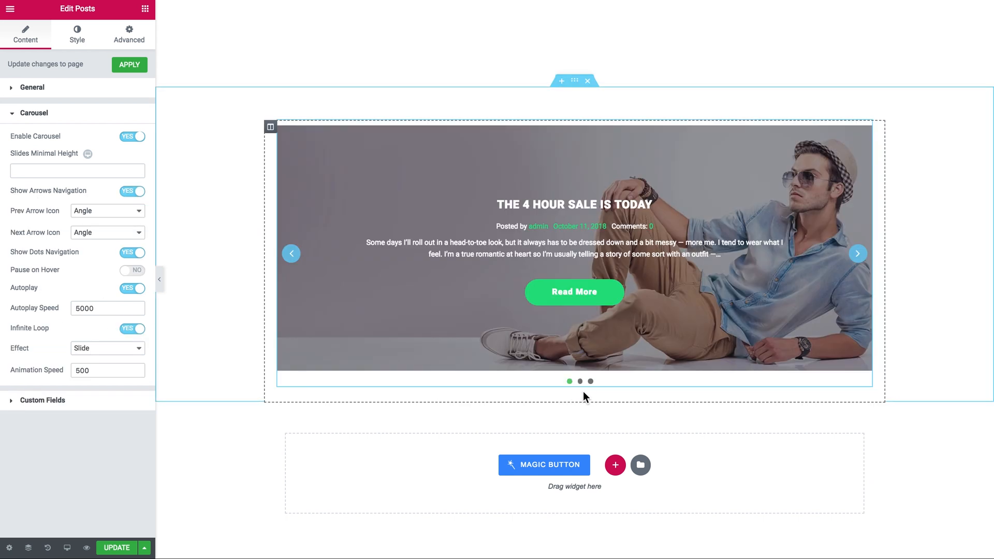
mouse_move(292, 262)
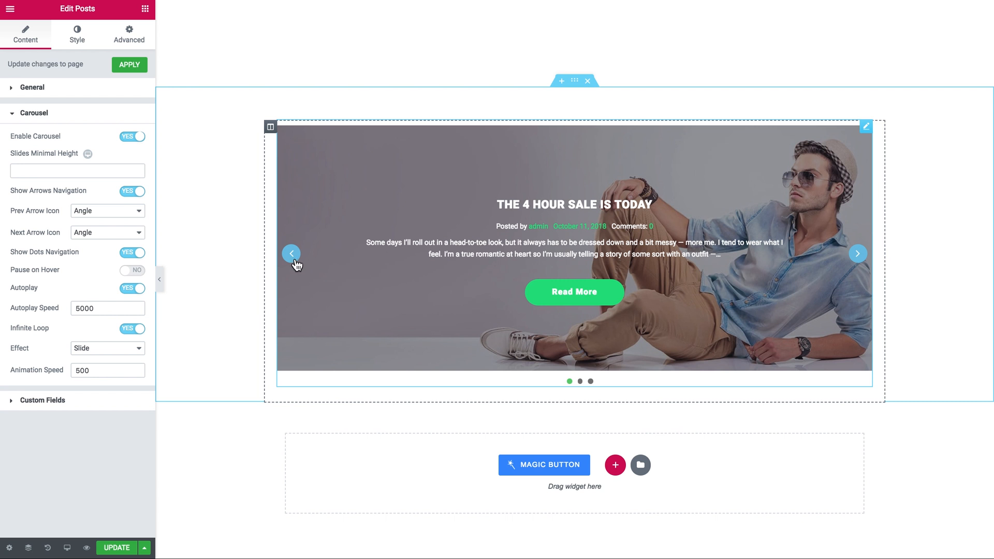